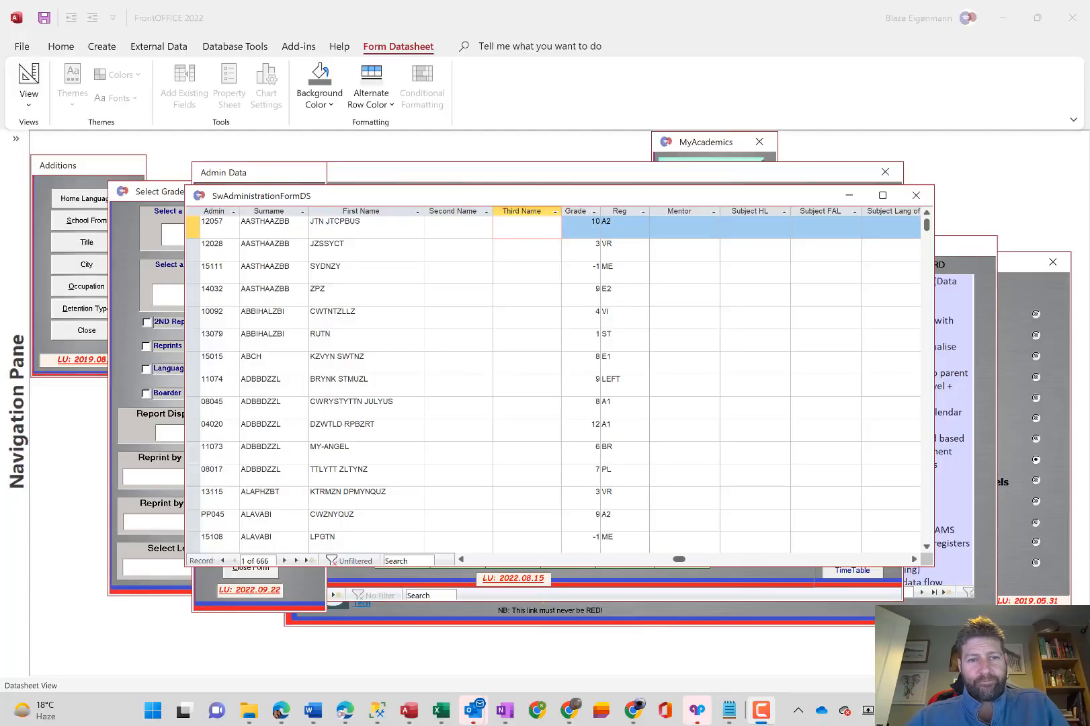
pyautogui.moveTo(372, 298)
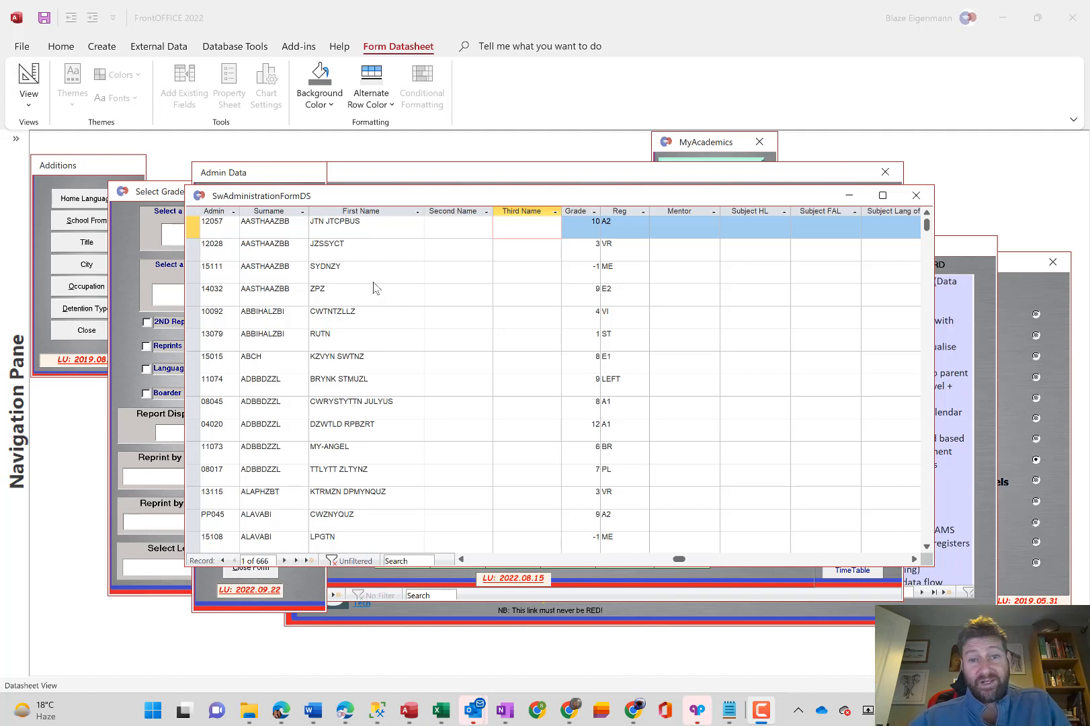
pyautogui.moveTo(380, 223)
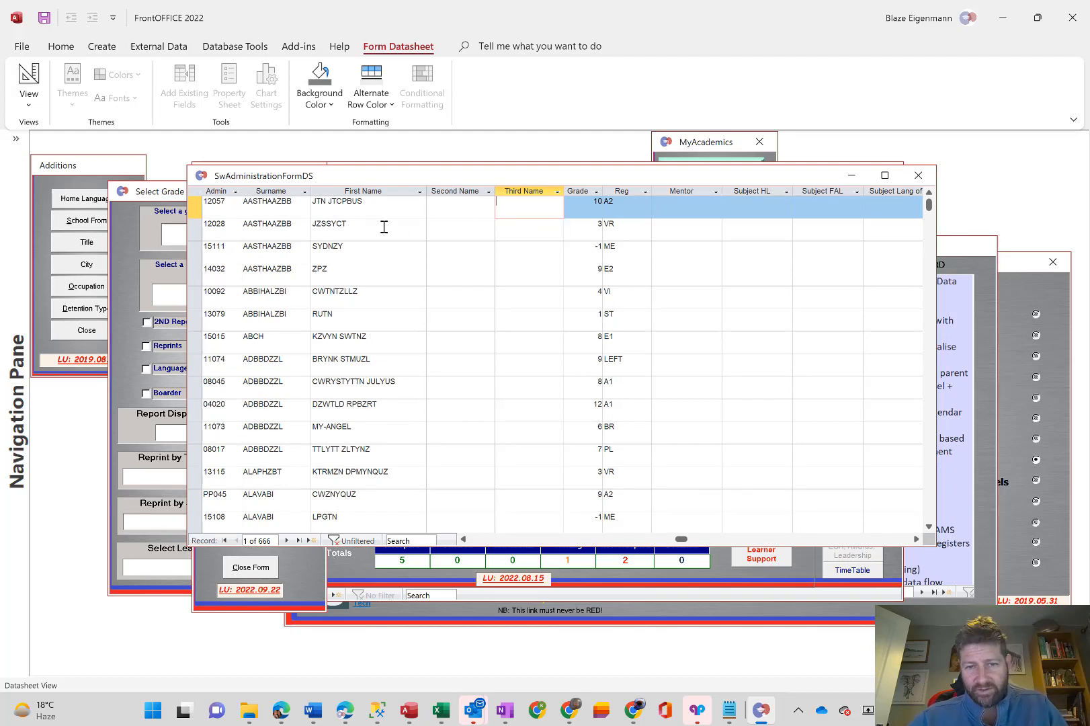
pyautogui.moveTo(410, 263)
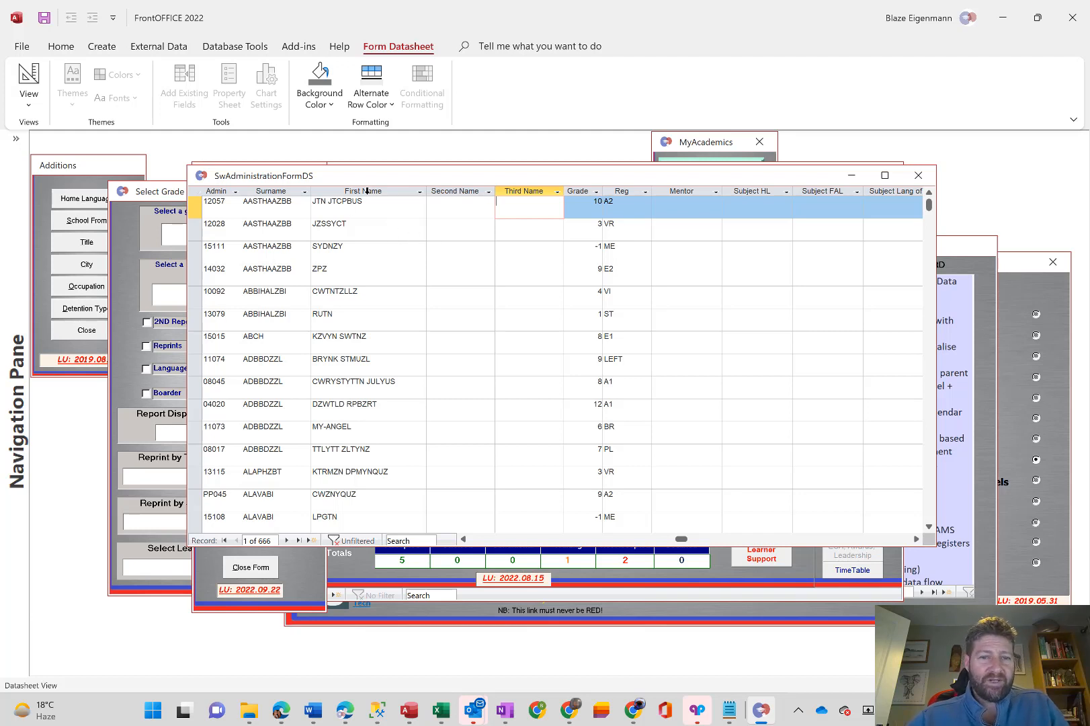
# - Select the whole First Name column in the learner datasheet for copying
pyautogui.click(365, 191)
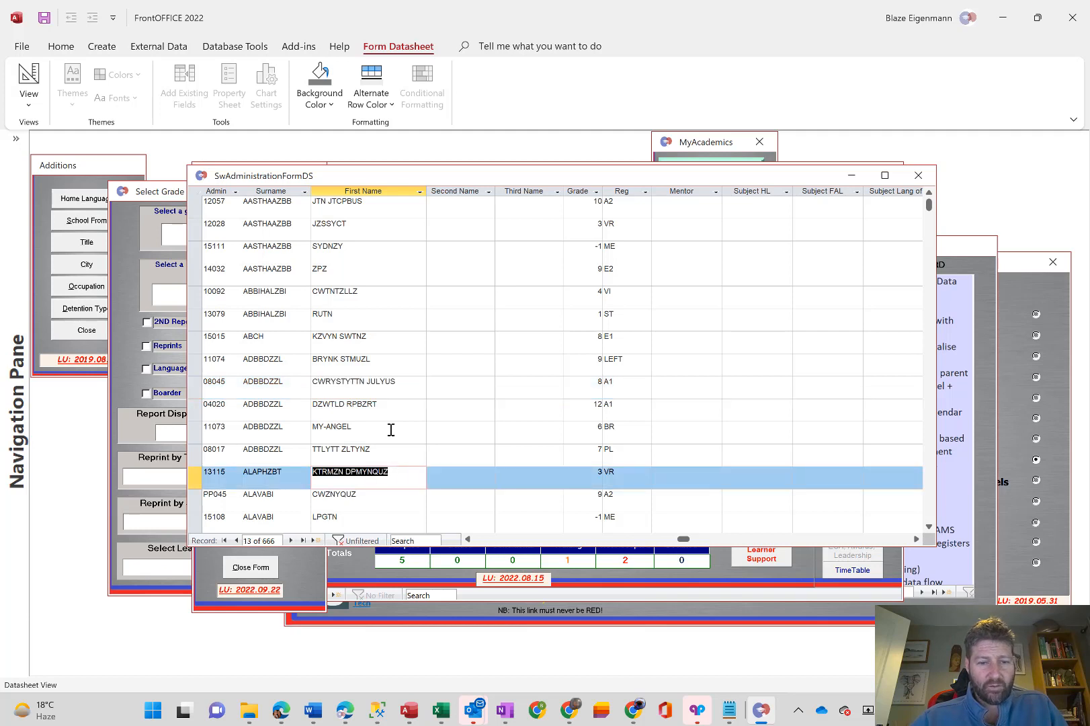
pyautogui.click(362, 191)
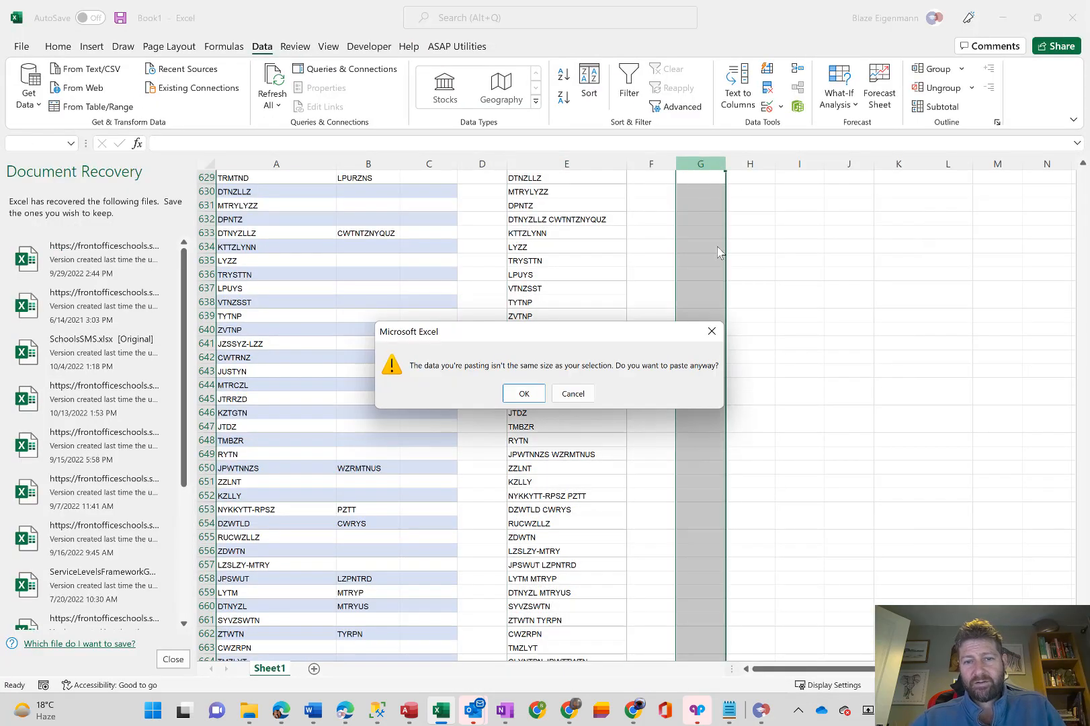
# - Accept the size-mismatch paste into column G and delete the 'First Name' heading cell, shifting the 666 names up
pyautogui.click(523, 393)
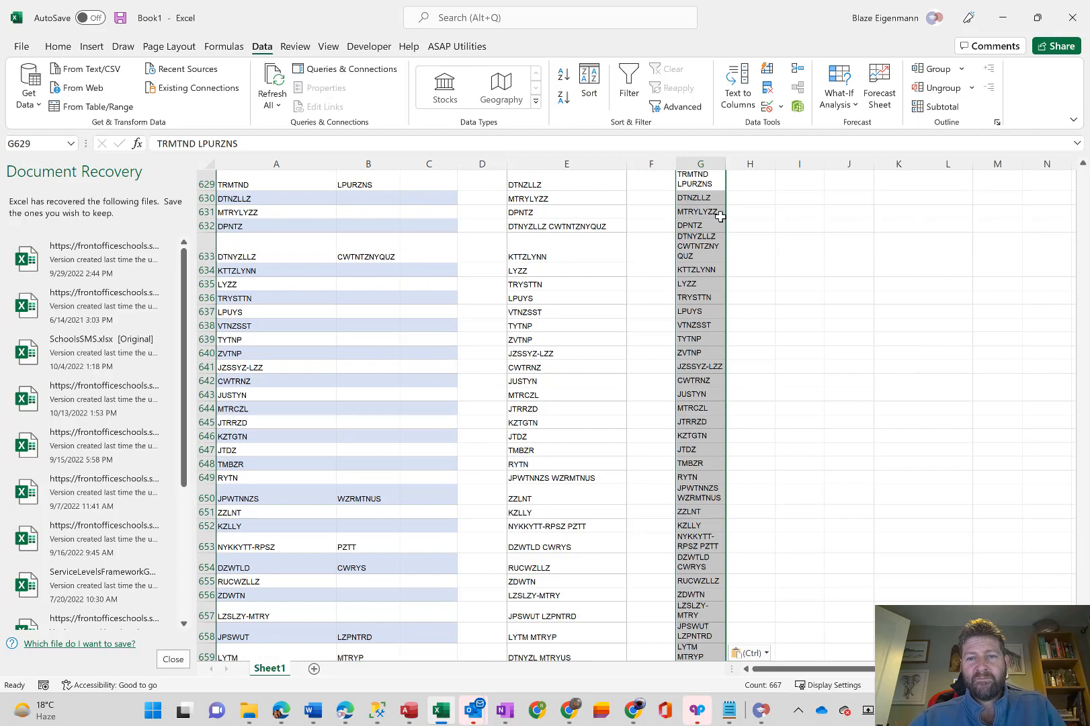
pyautogui.scroll(3)
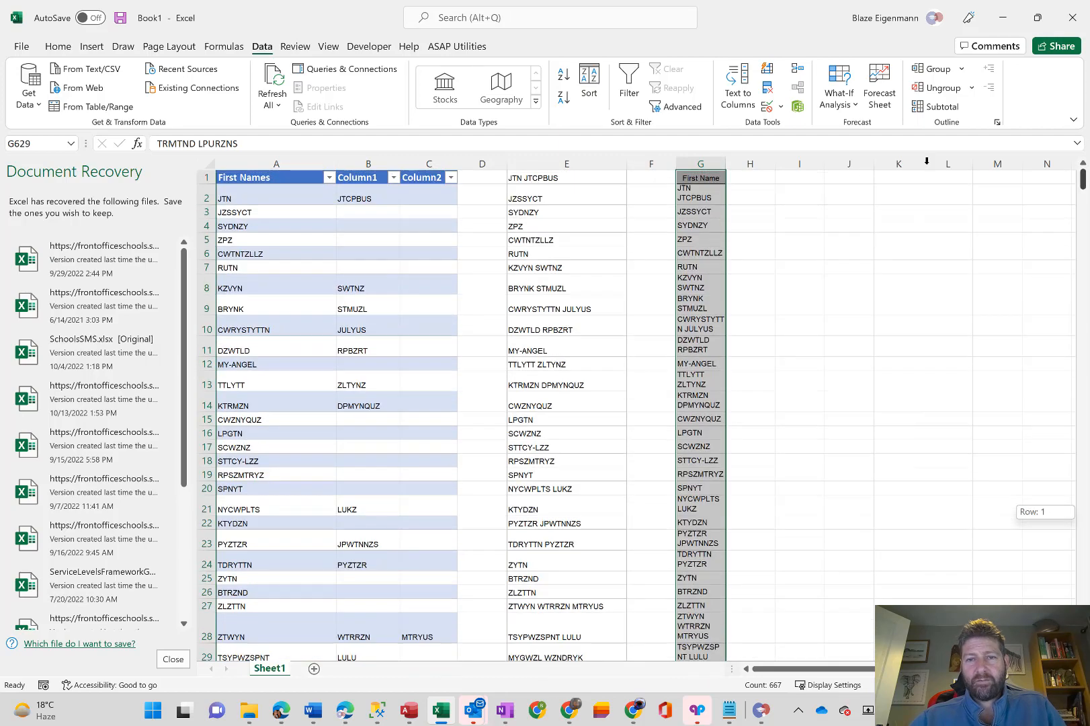
pyautogui.rightClick(701, 177)
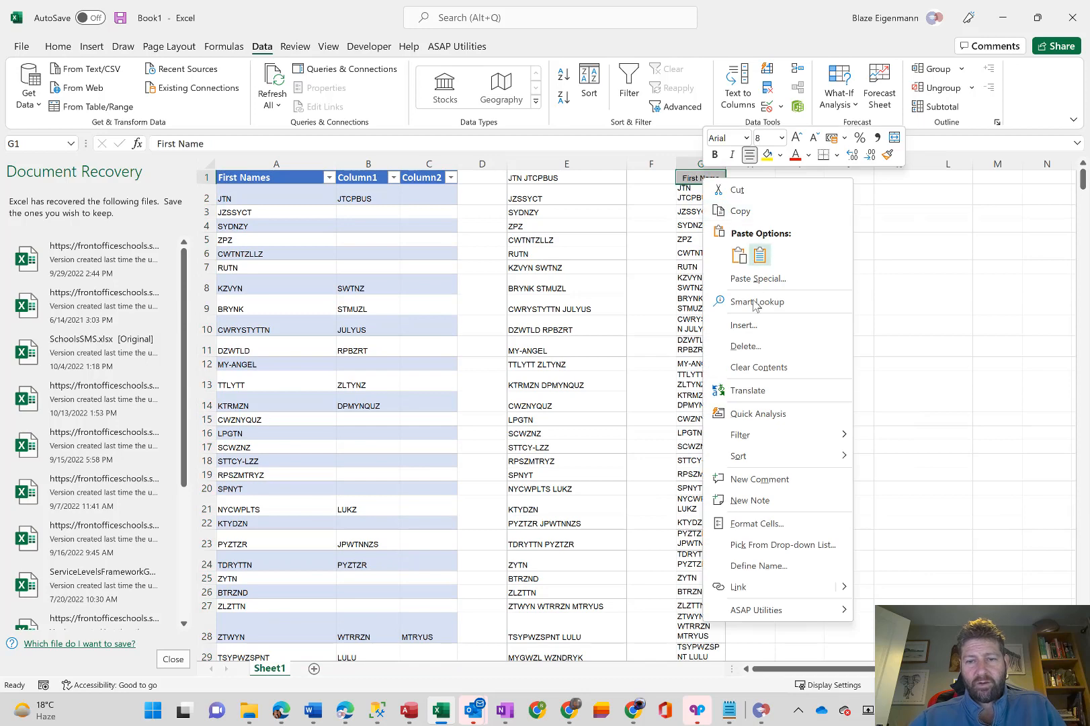
pyautogui.click(745, 347)
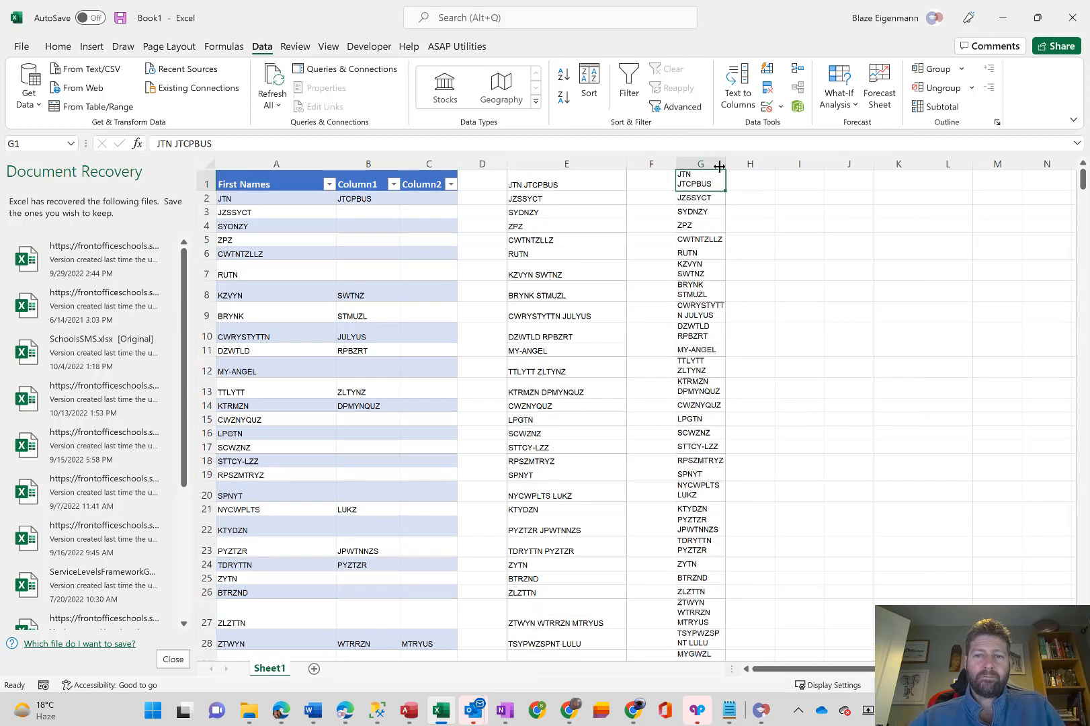
pyautogui.click(700, 164)
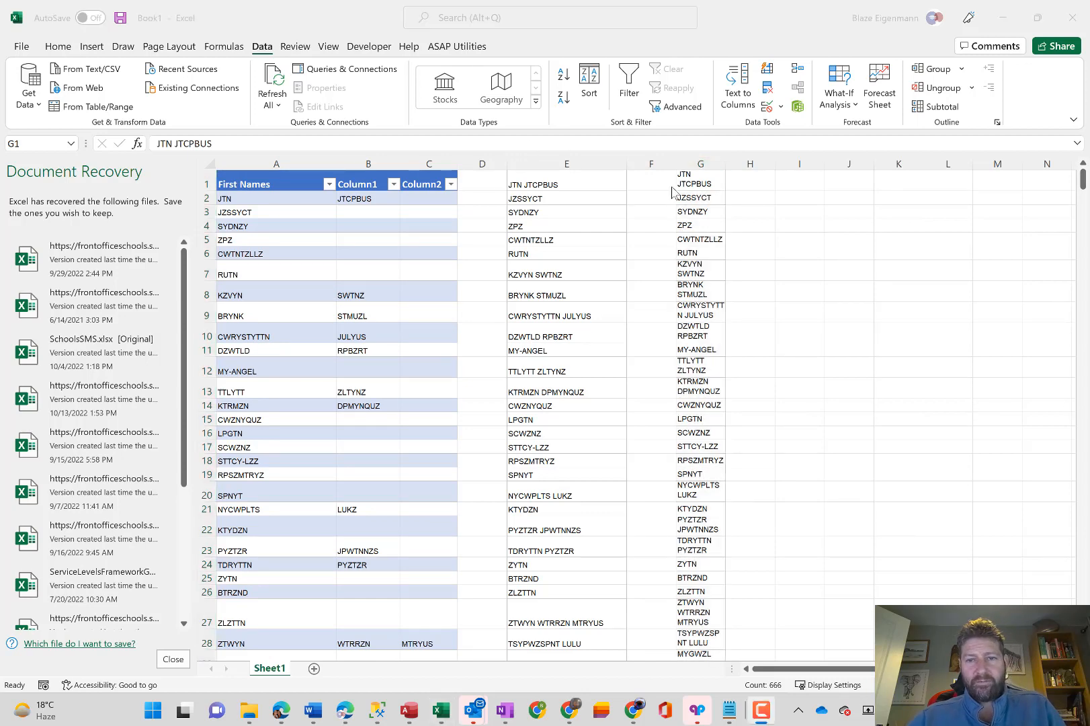
# - Select column G and start the Convert Text to Columns wizard from the Data tab
pyautogui.click(701, 164)
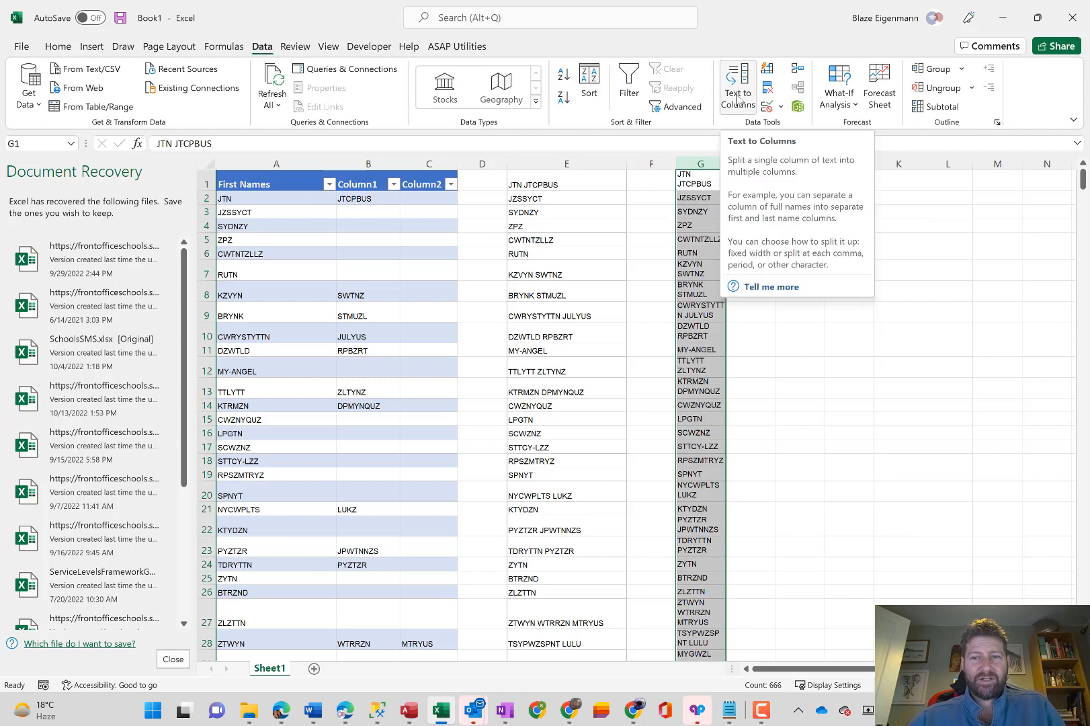
pyautogui.click(737, 84)
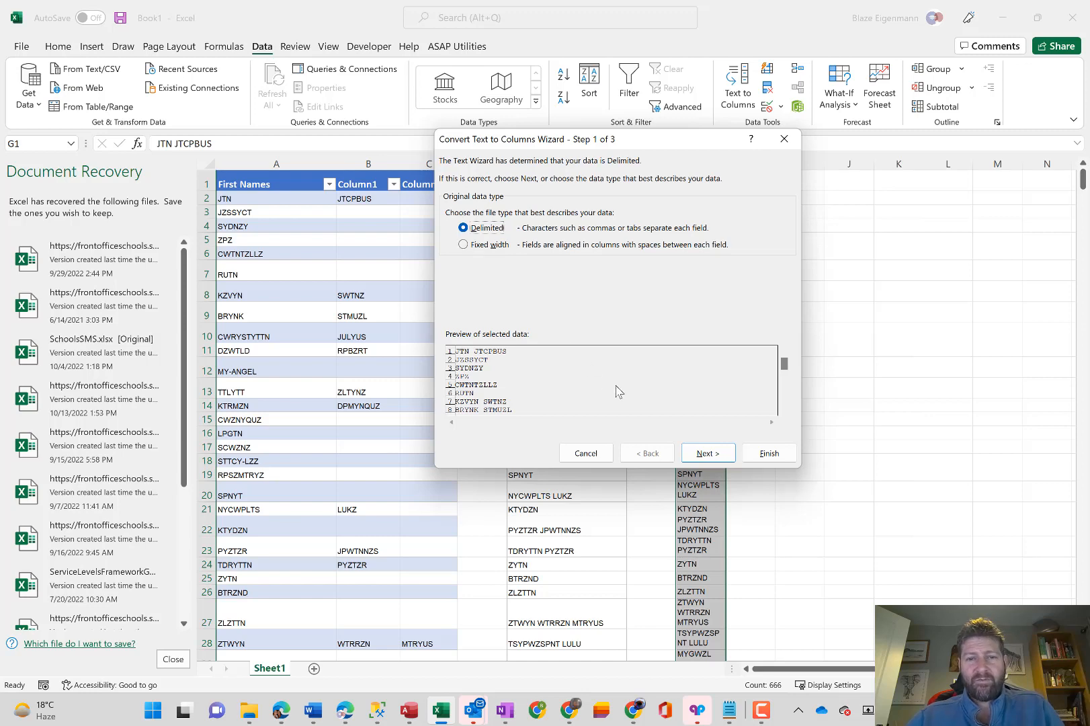
# - Keep Delimited and advance to the delimiter step of the wizard
pyautogui.click(709, 453)
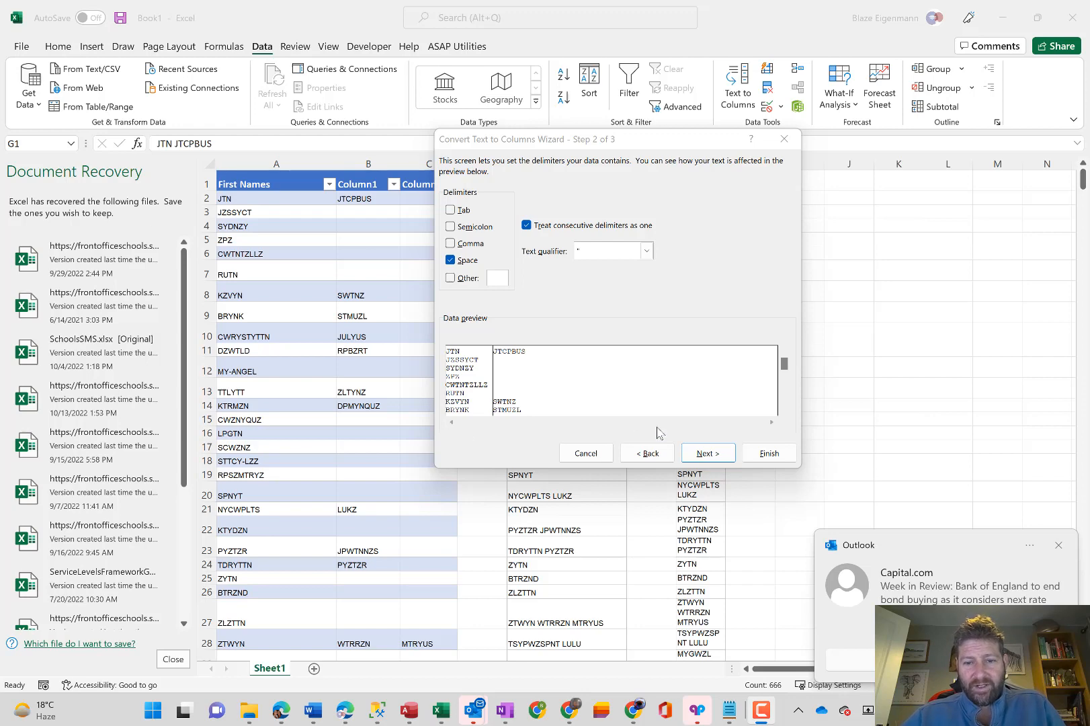
# - Choose Text as the column data format and finish splitting the names into columns G, H and I
pyautogui.click(707, 453)
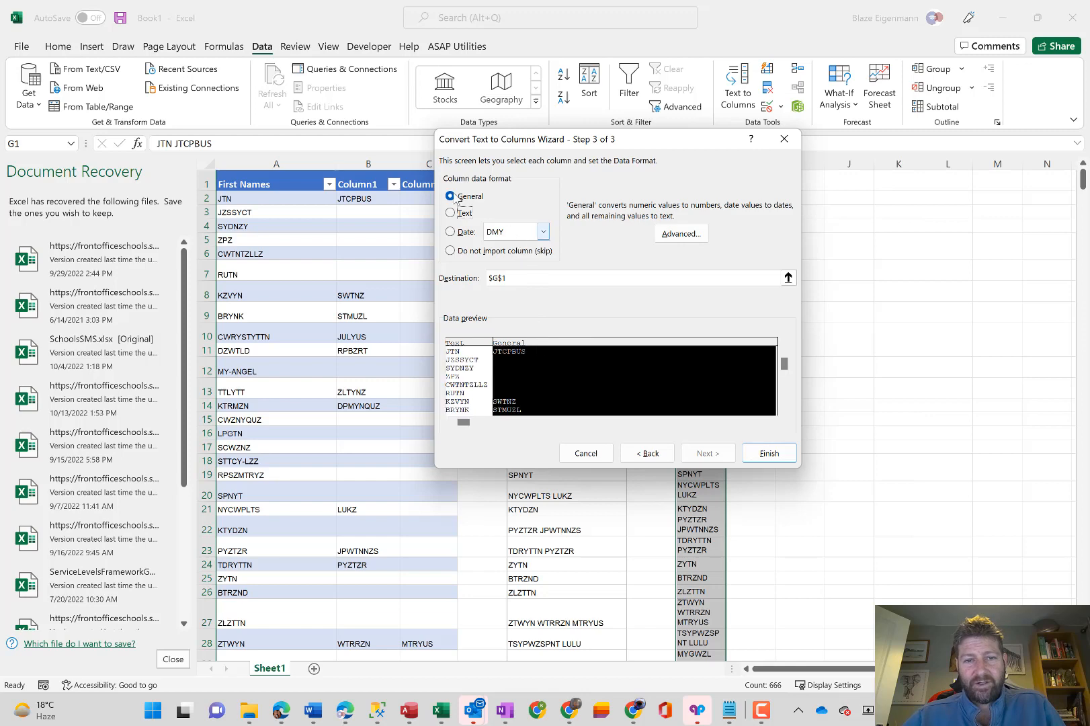
pyautogui.click(451, 213)
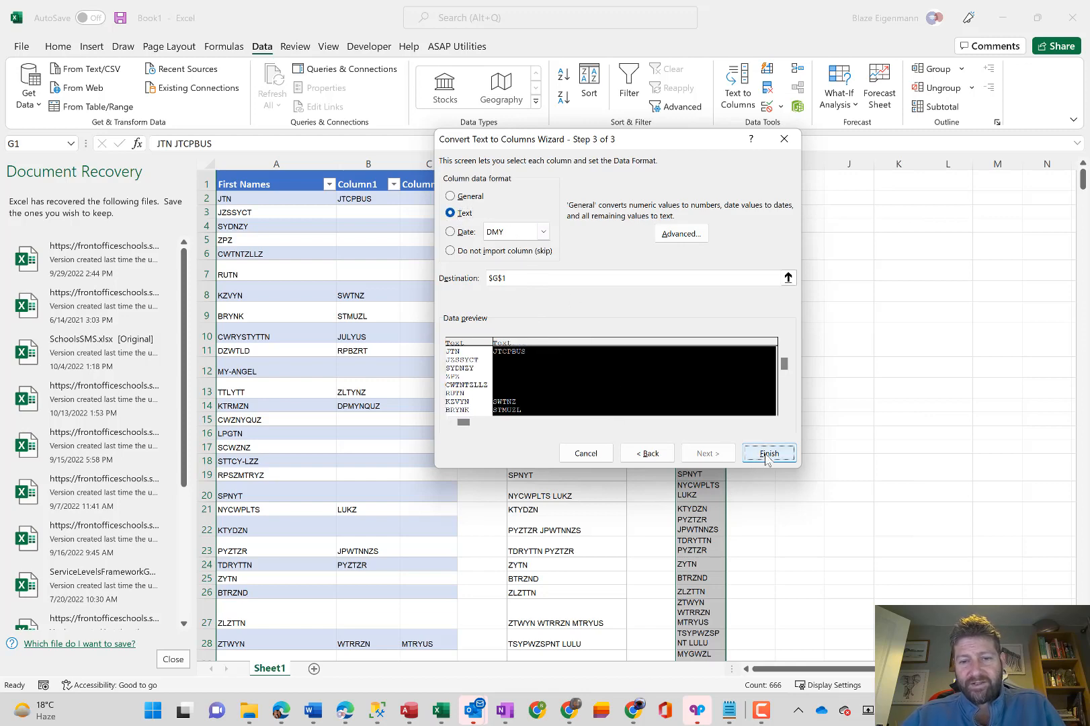
pyautogui.click(768, 453)
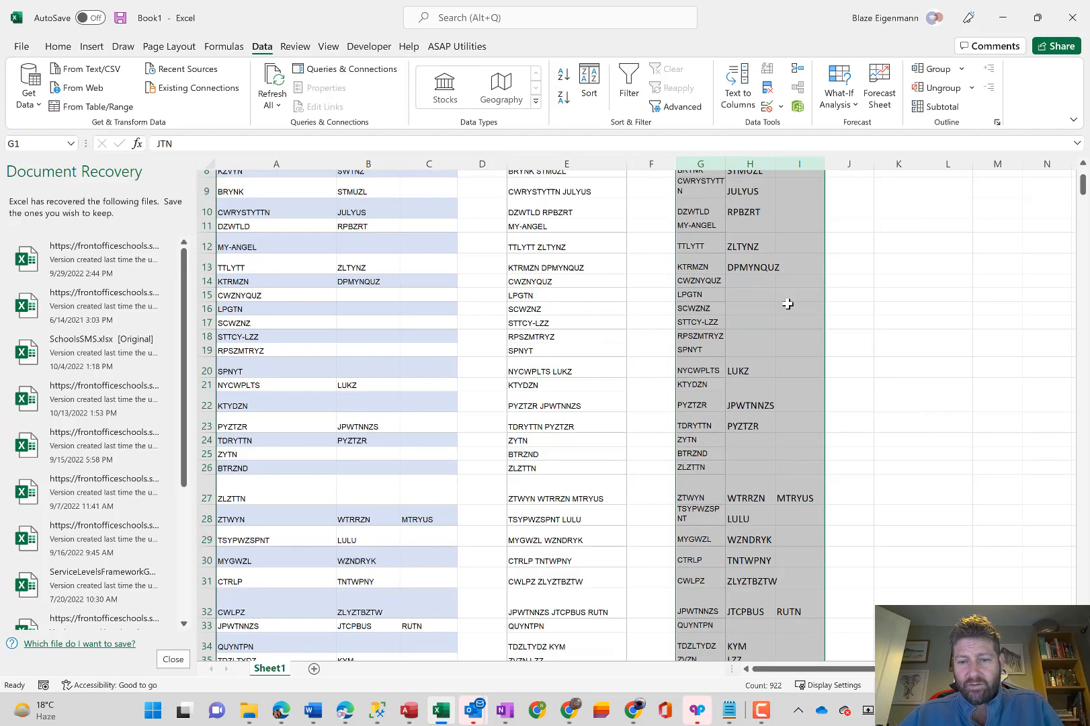
pyautogui.scroll(-3)
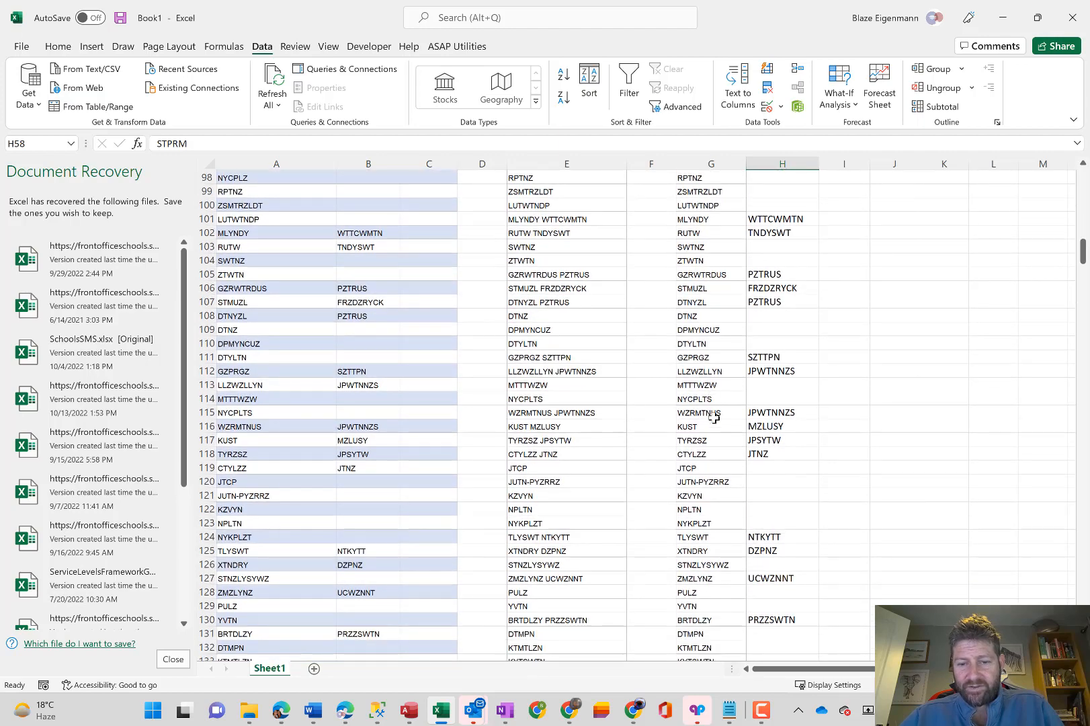
pyautogui.scroll(-3)
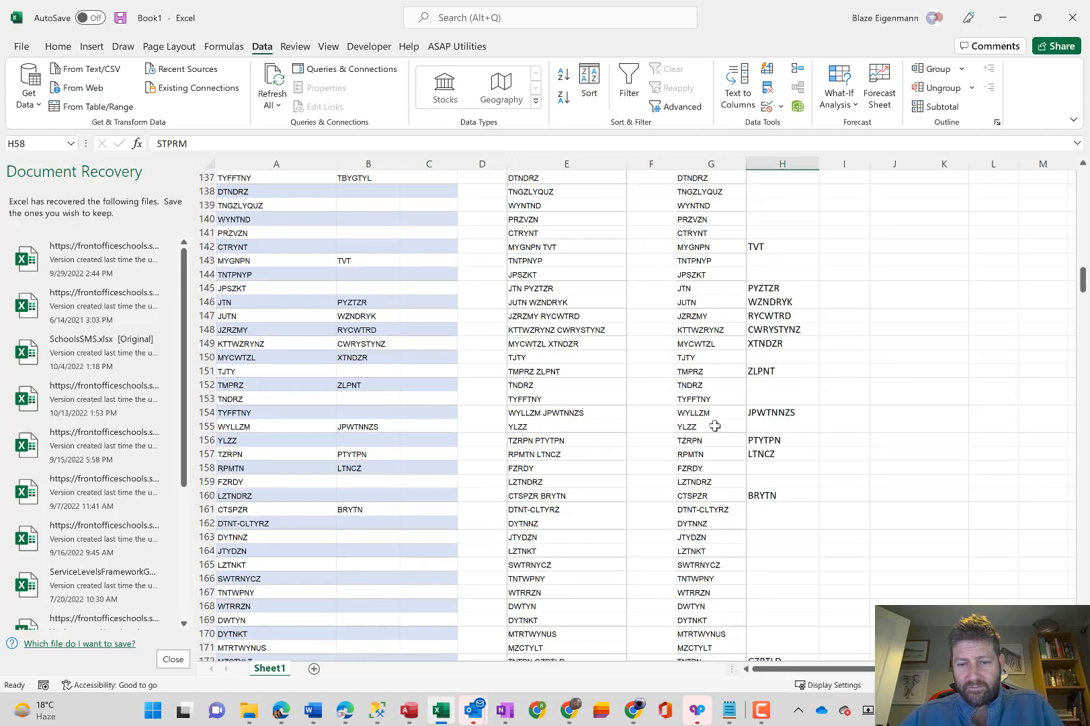
pyautogui.click(711, 468)
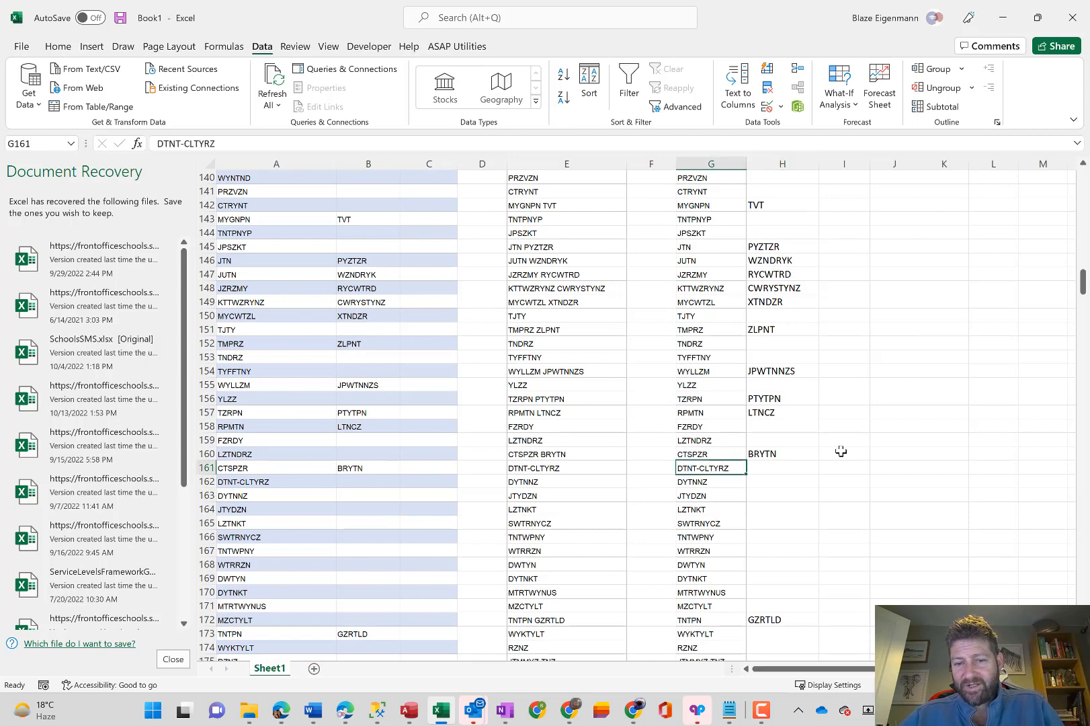
pyautogui.click(781, 453)
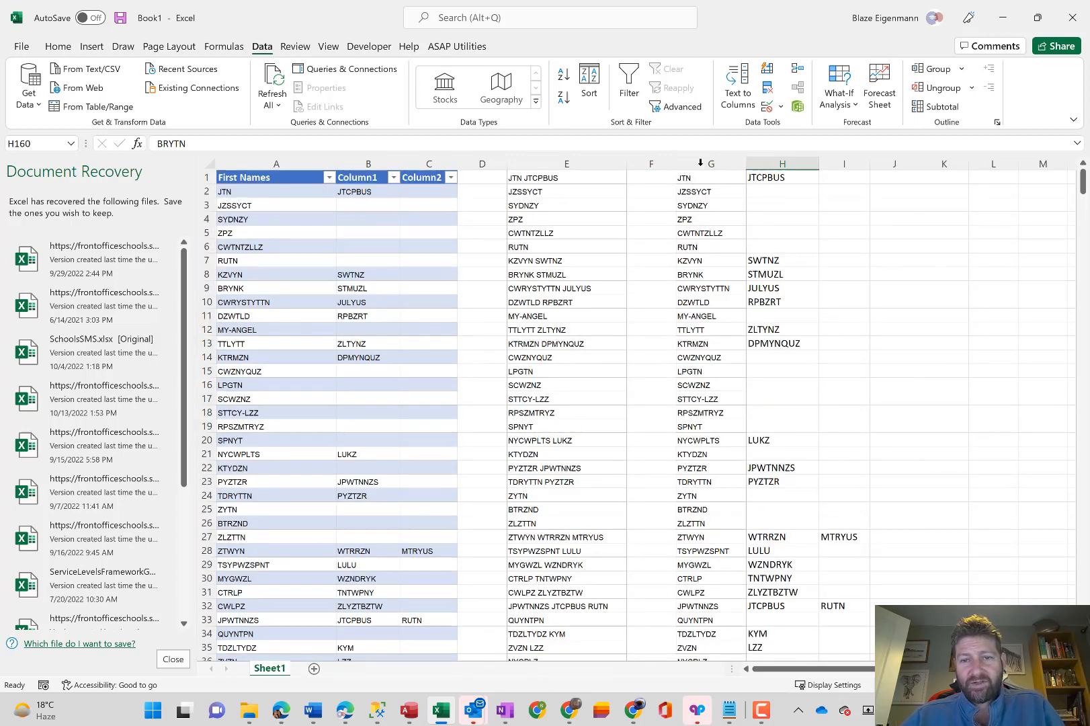
pyautogui.moveTo(711, 178); pyautogui.dragTo(781, 219)
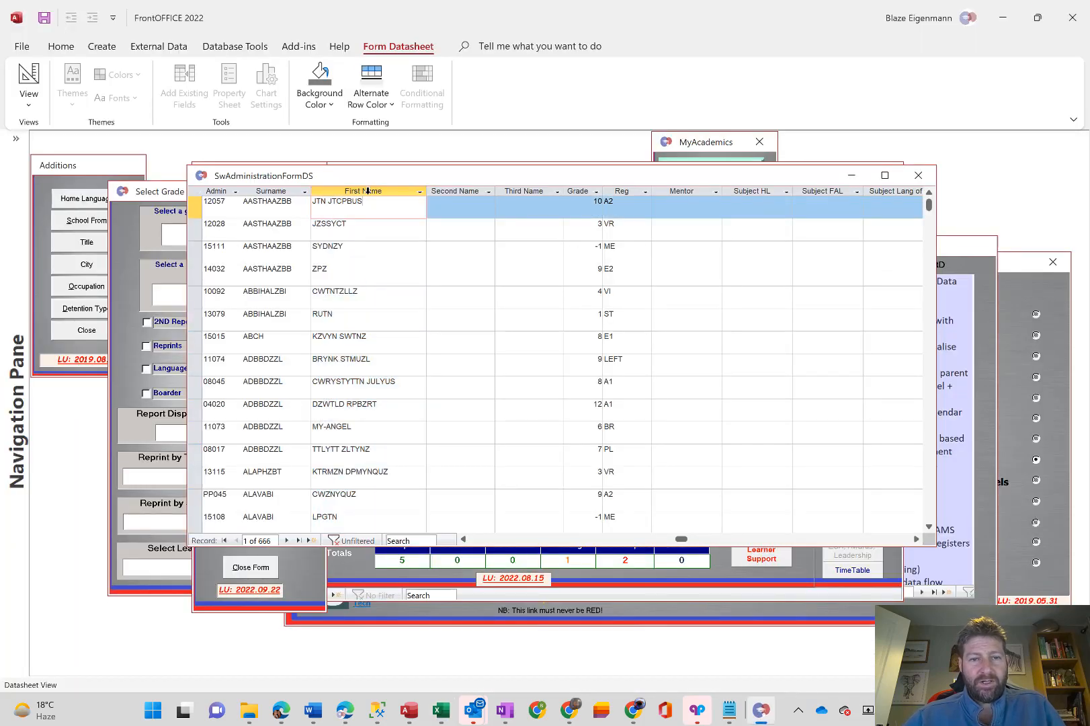
# - Select the First, Second and Third Name column headers in the learner datasheet
pyautogui.click(362, 191)
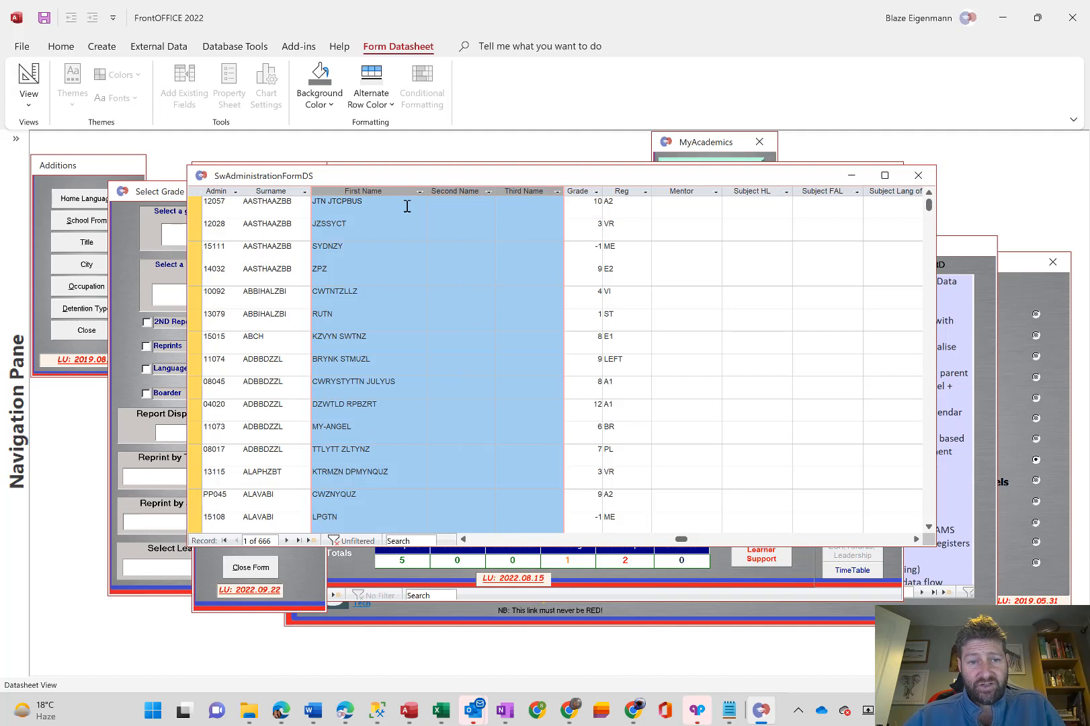